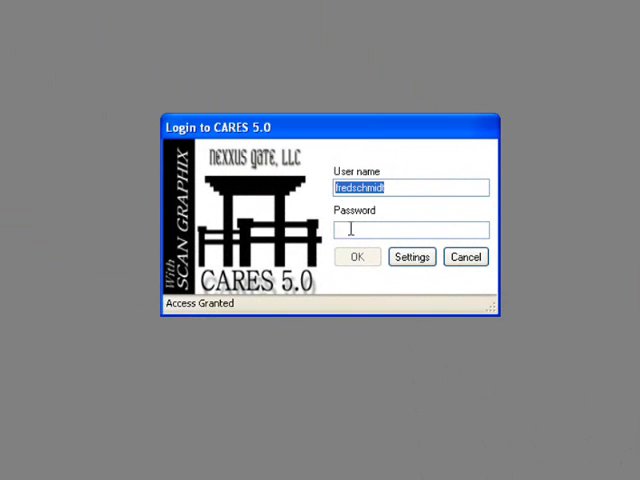
Sign in to CARES 5.0 and bring up the Individual View
left_click(357, 257)
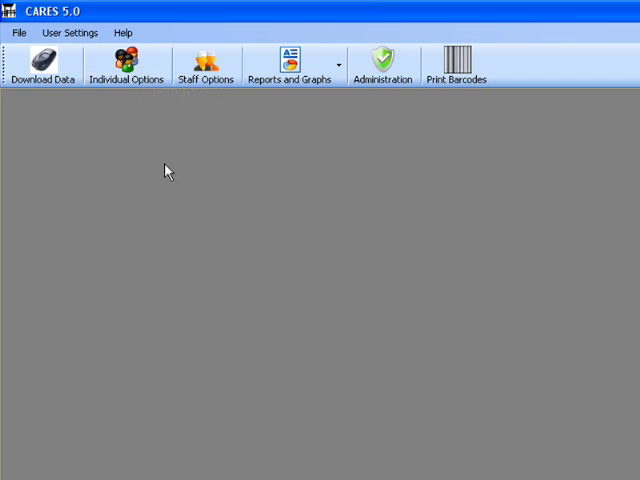
left_click(128, 65)
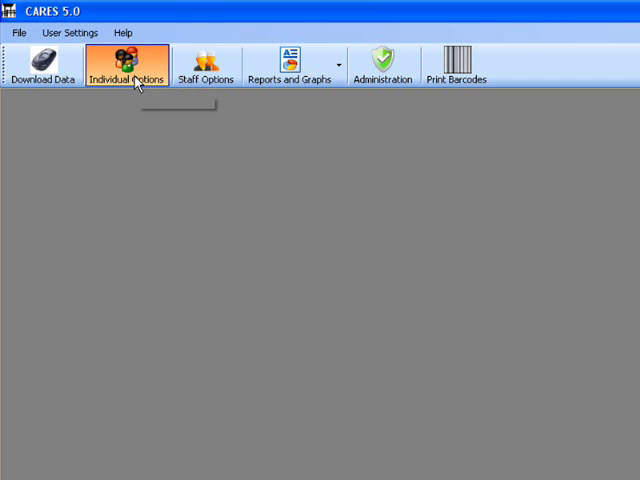
mouse_move(223, 208)
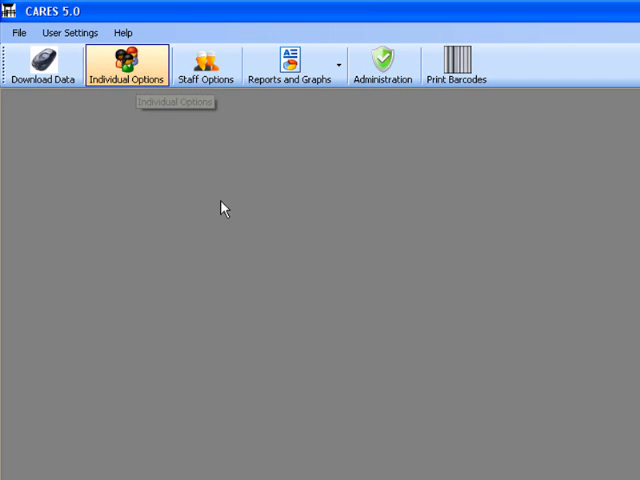
left_click(126, 65)
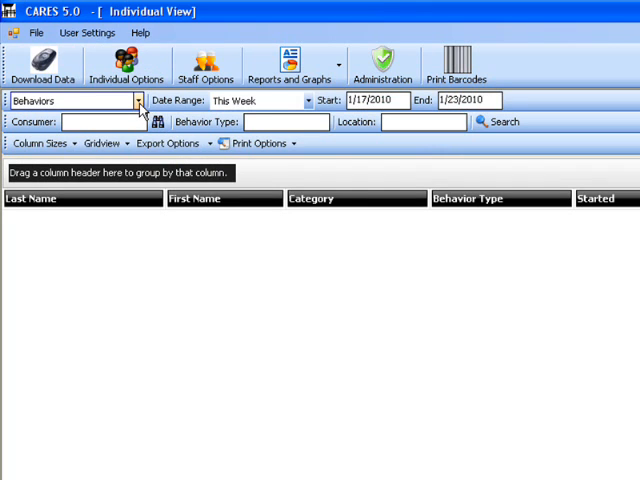
Search Behaviors records with the Last Year date range (1/1/2009–12/31/2009)
left_click(138, 100)
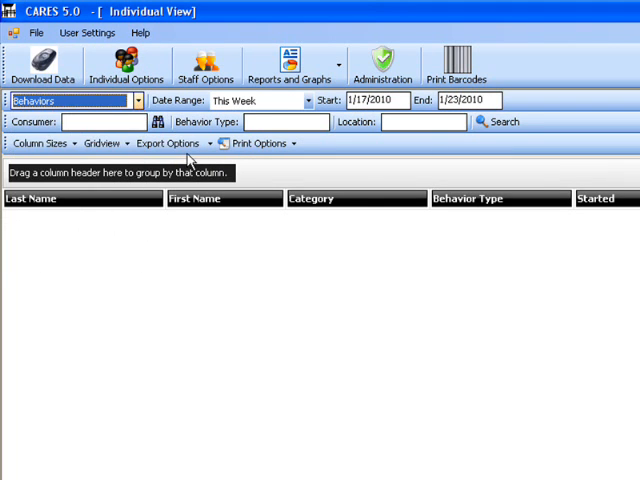
left_click(136, 100)
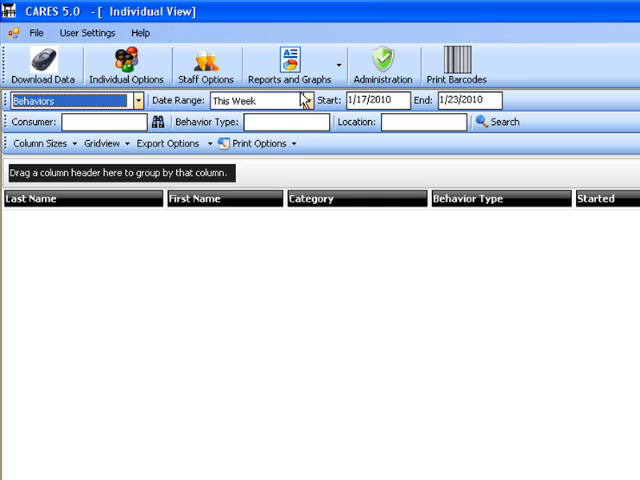
left_click(306, 100)
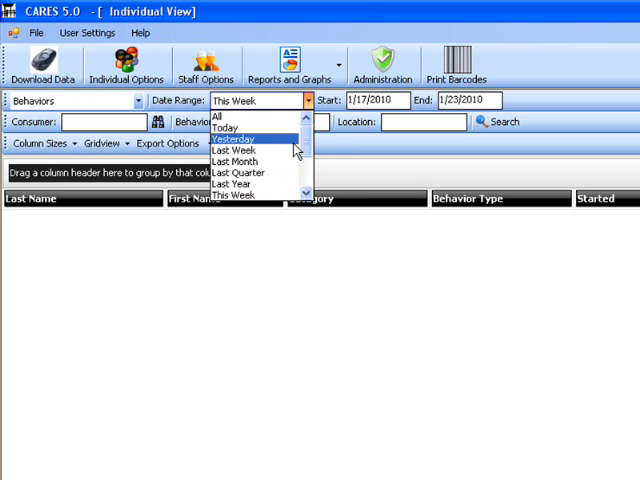
left_click(231, 183)
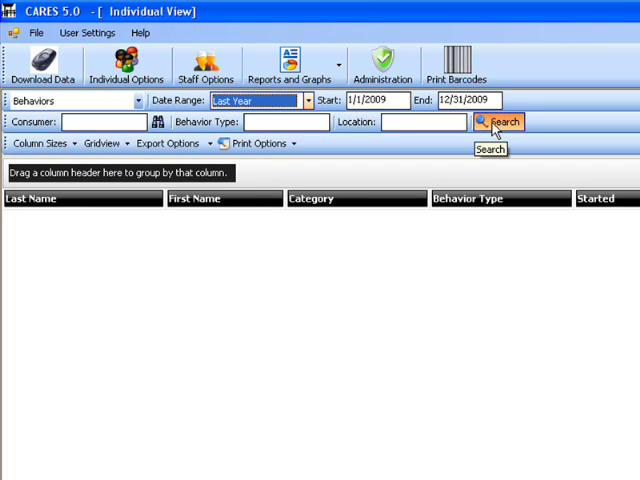
left_click(498, 121)
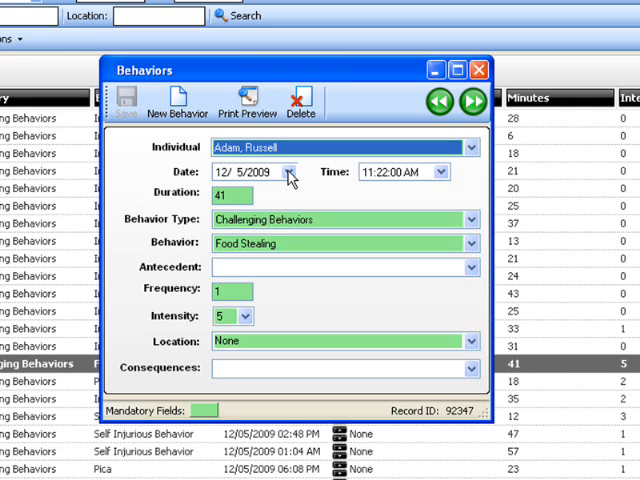
mouse_move(290, 207)
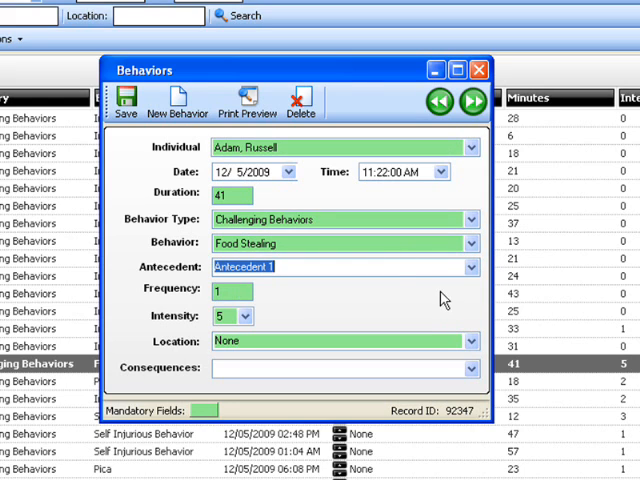
Set the Food Stealing record's antecedent to Antecedent 1, then go to the previous record
left_click(340, 368)
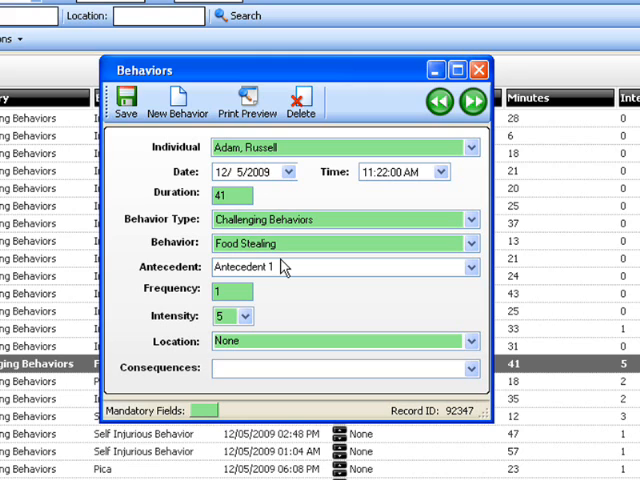
mouse_move(283, 272)
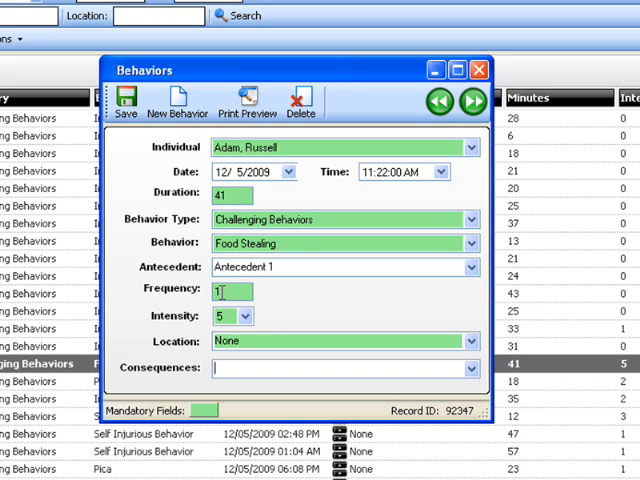
left_click(438, 101)
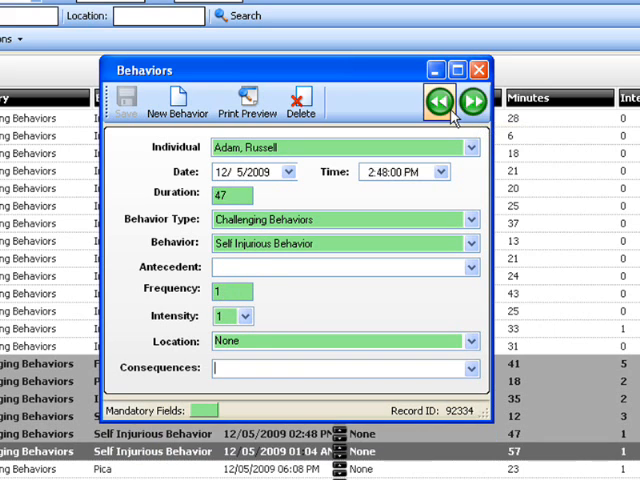
Jump to the last behavior records, browse them, and close the record window
left_click(573, 128)
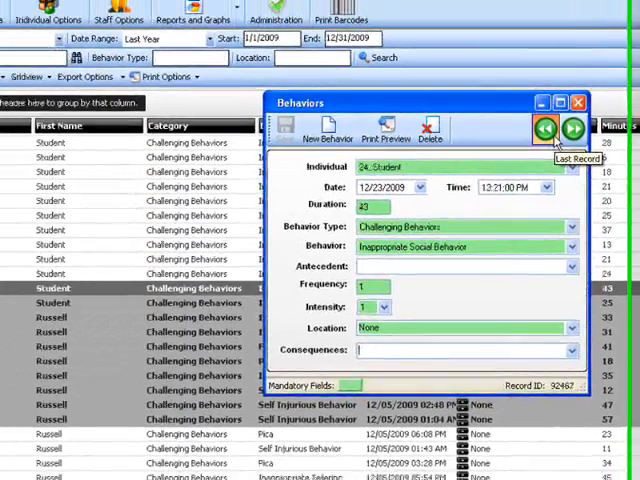
left_click(590, 133)
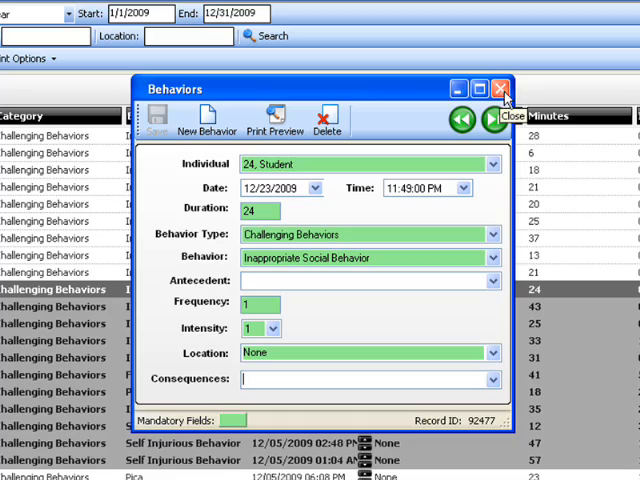
left_click(501, 89)
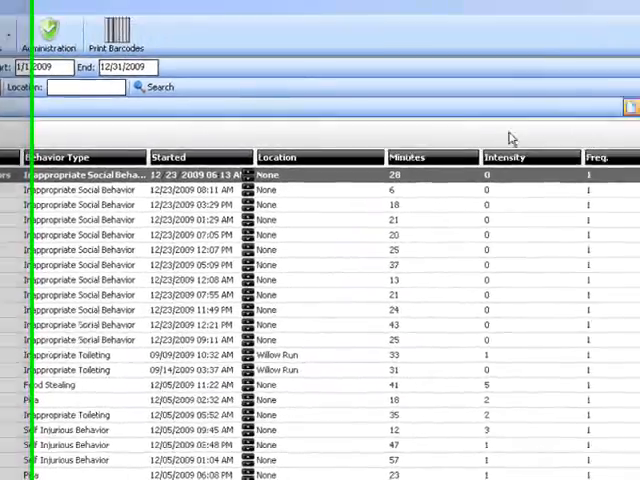
Save a new Accusations record: duration 10, antecedent, location 608, consequence and frequency
left_click(597, 124)
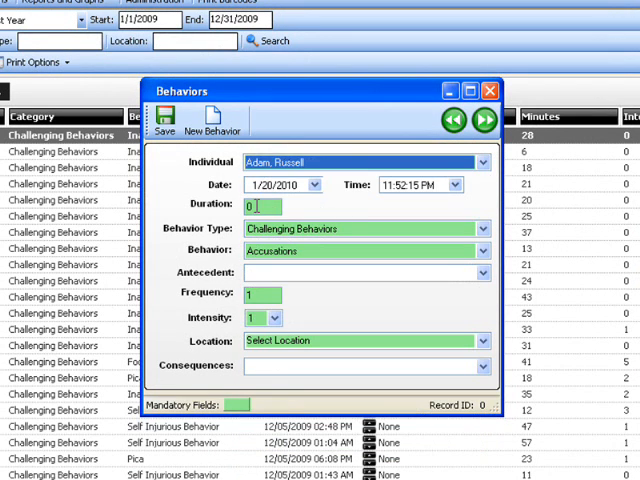
left_click(315, 184)
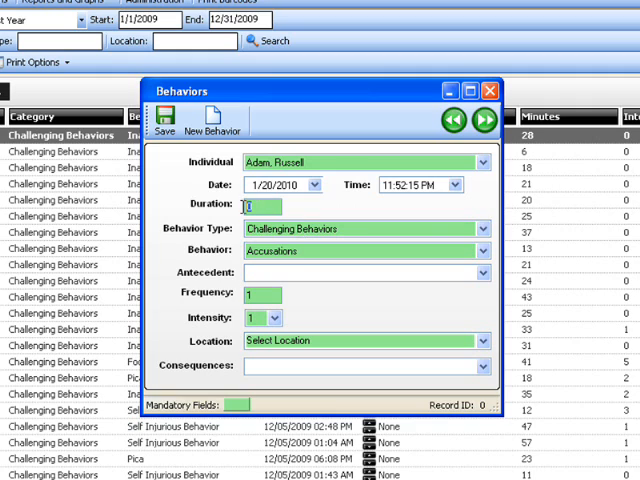
type("10")
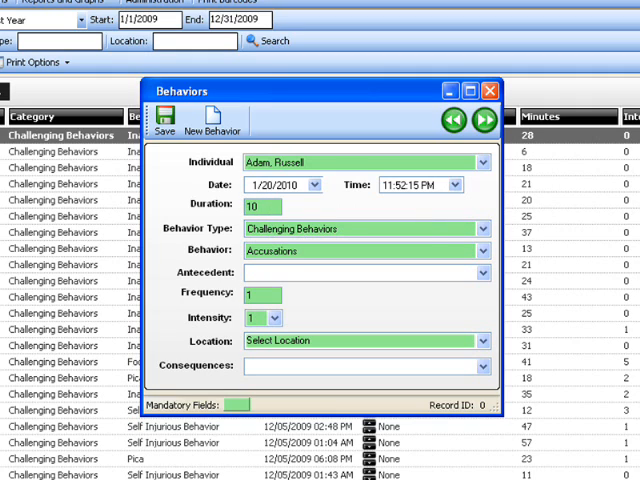
left_click(483, 272)
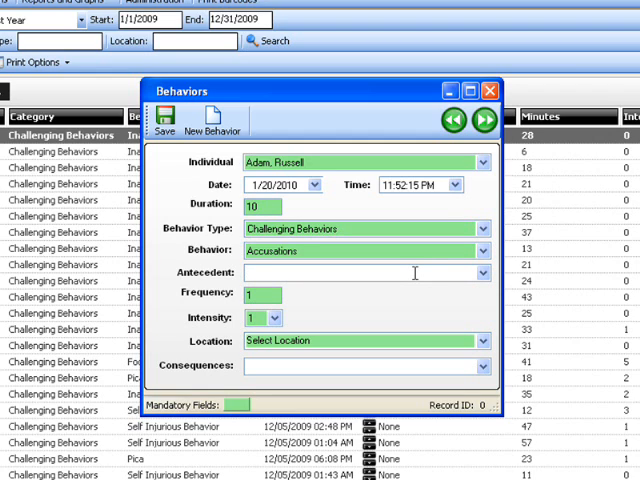
type("antecedent")
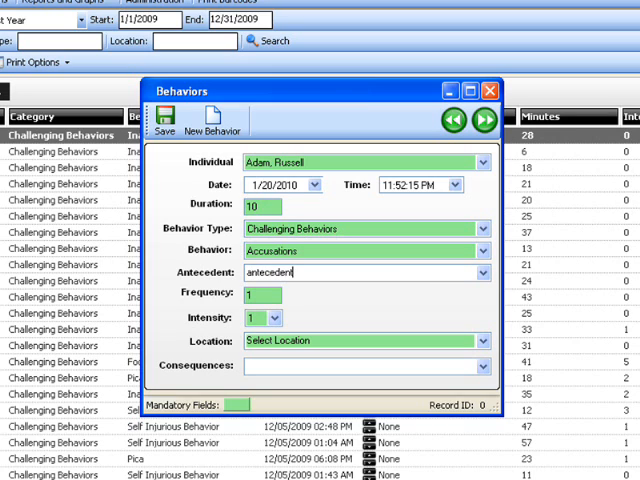
left_click(481, 340)
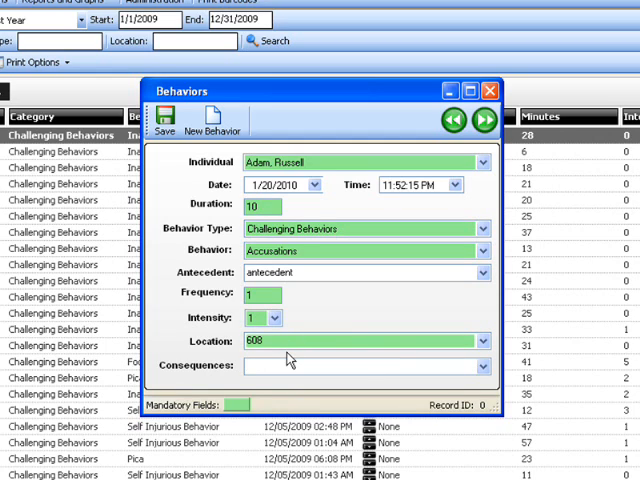
type("Consid")
type("3")
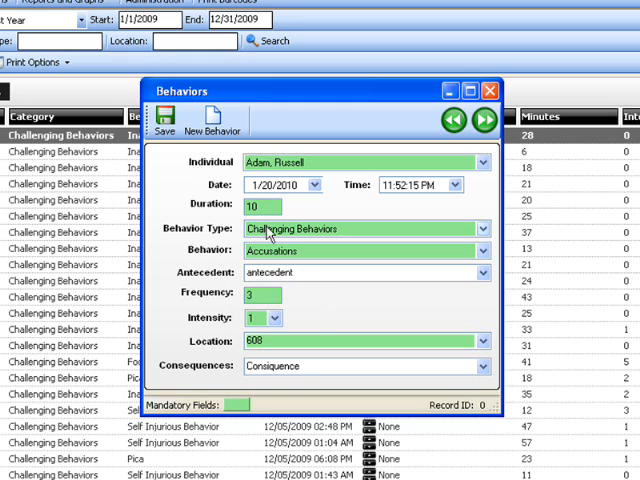
left_click(164, 120)
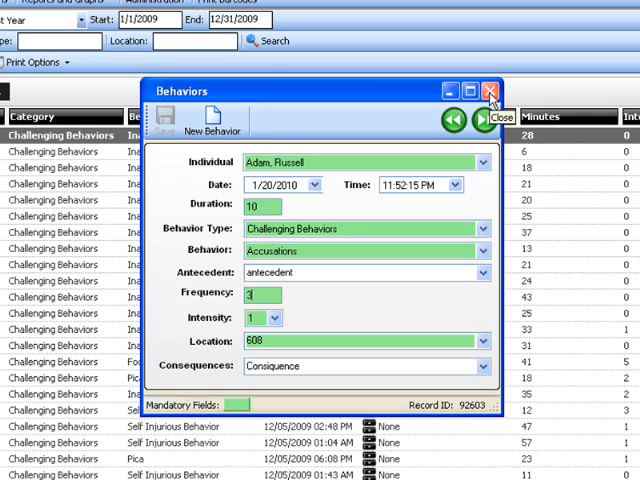
Close the behavior record windows and switch to the reports screen
left_click(490, 91)
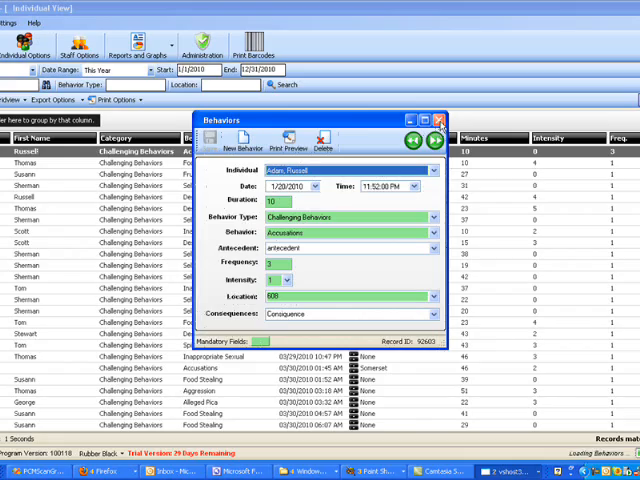
left_click(440, 121)
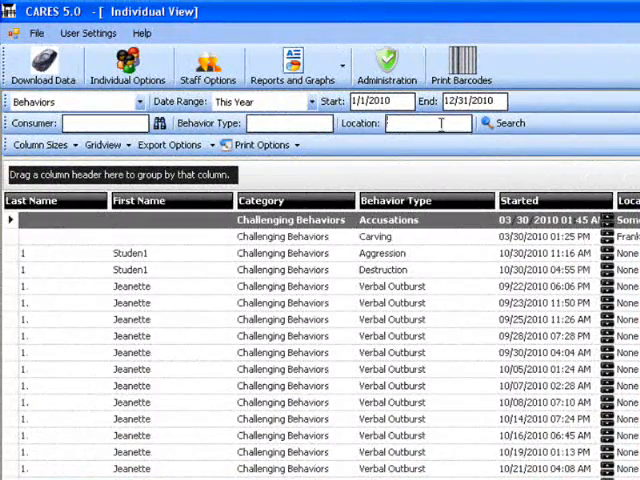
mouse_move(503, 130)
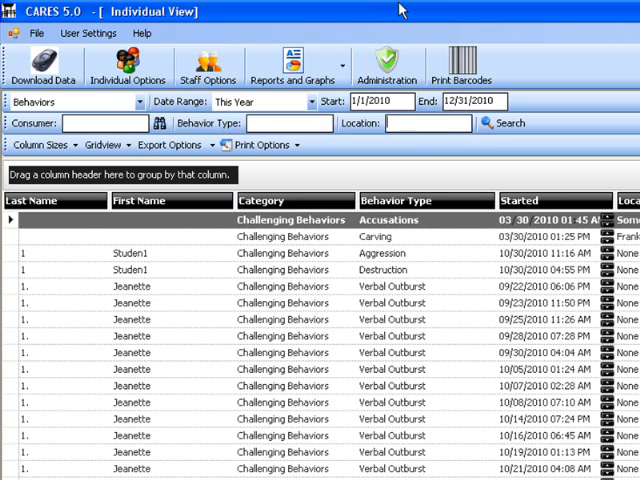
left_click(293, 62)
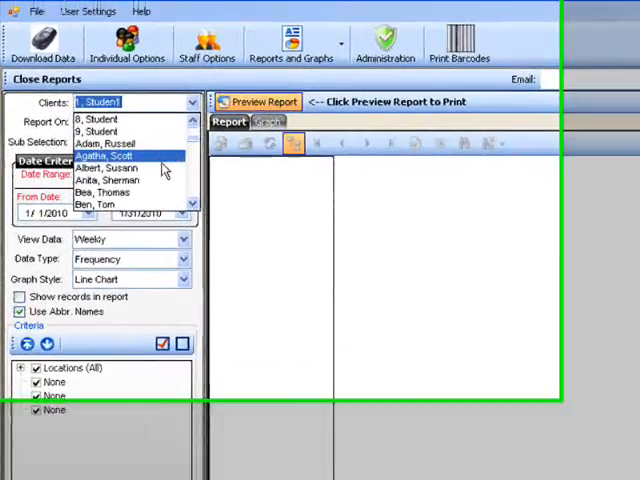
left_click(102, 156)
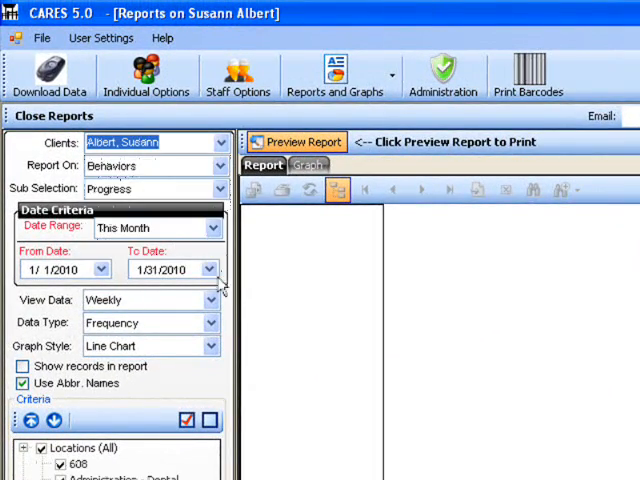
left_click(213, 228)
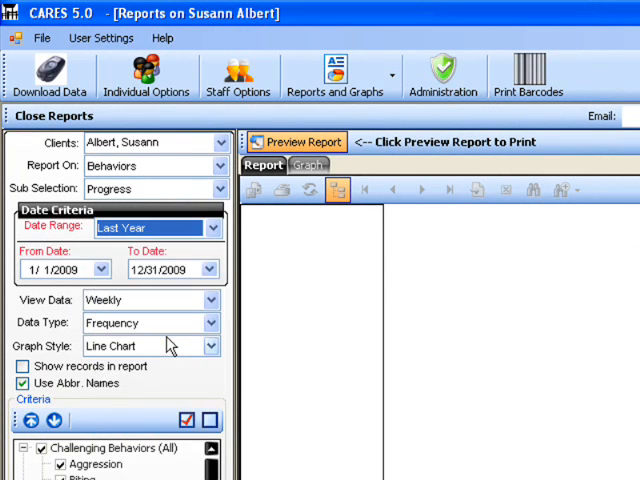
left_click(300, 141)
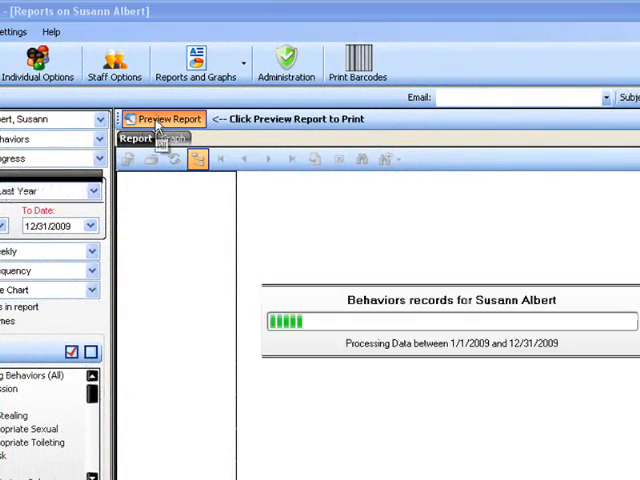
mouse_move(317, 231)
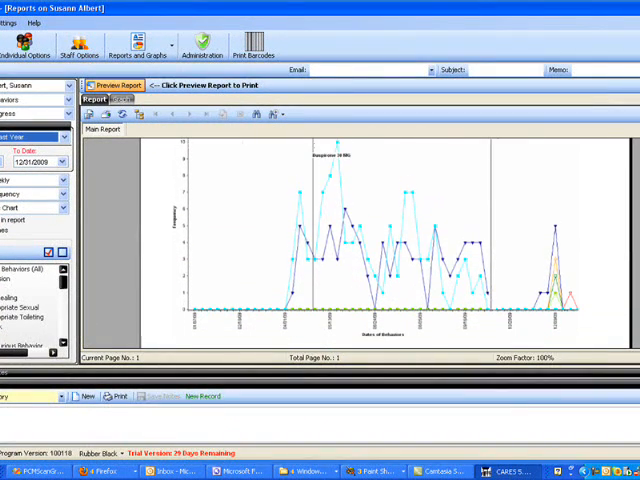
mouse_move(362, 327)
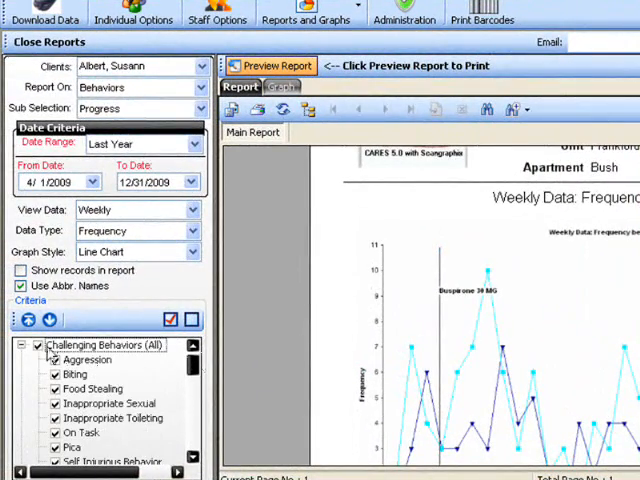
left_click(37, 345)
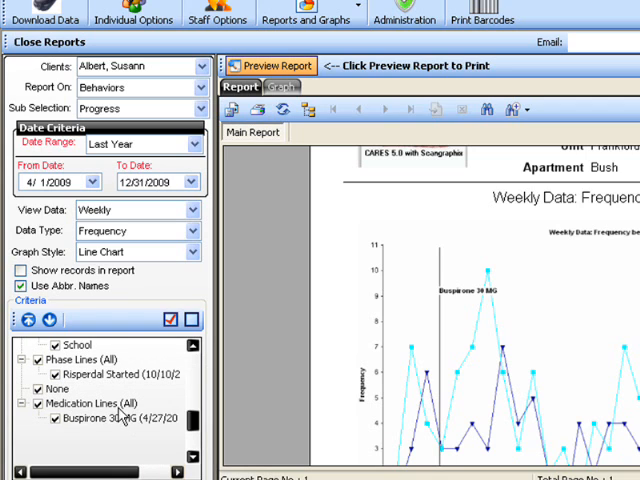
left_click(120, 418)
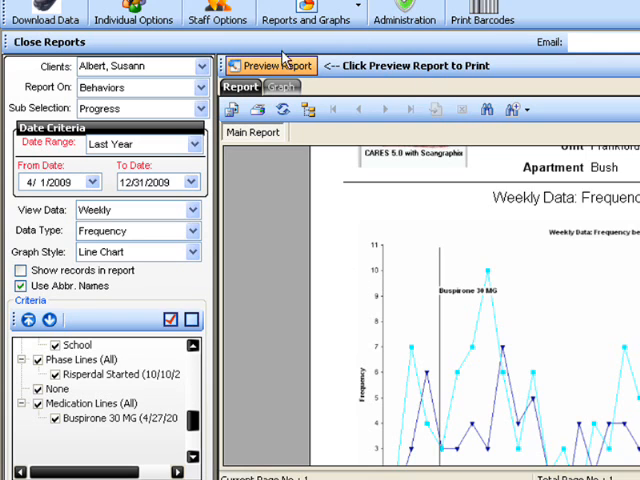
Refresh the report and turn on curved lines with a trend line
left_click(270, 66)
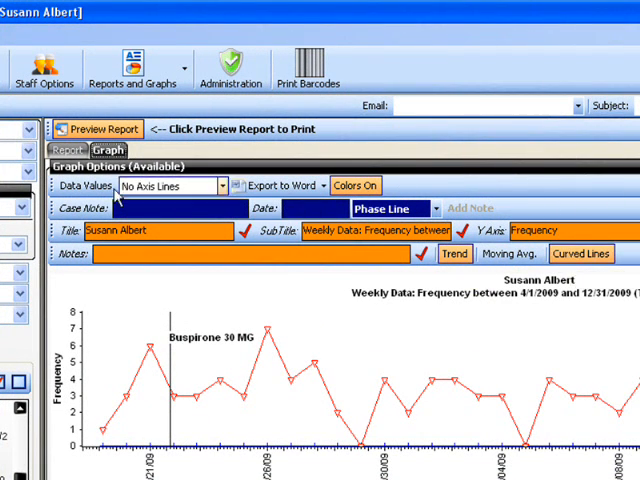
left_click(96, 128)
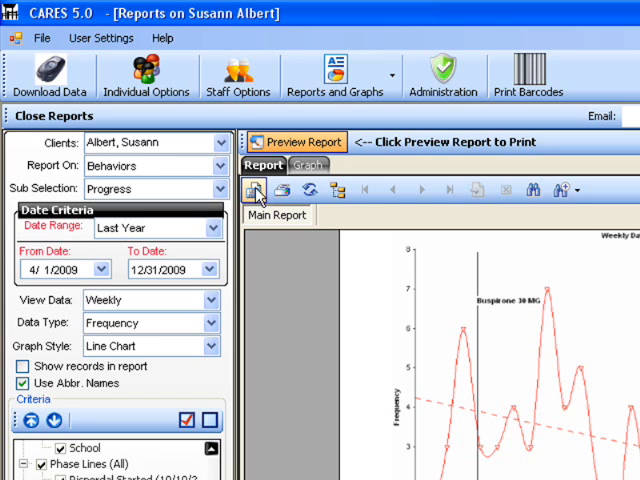
mouse_move(254, 191)
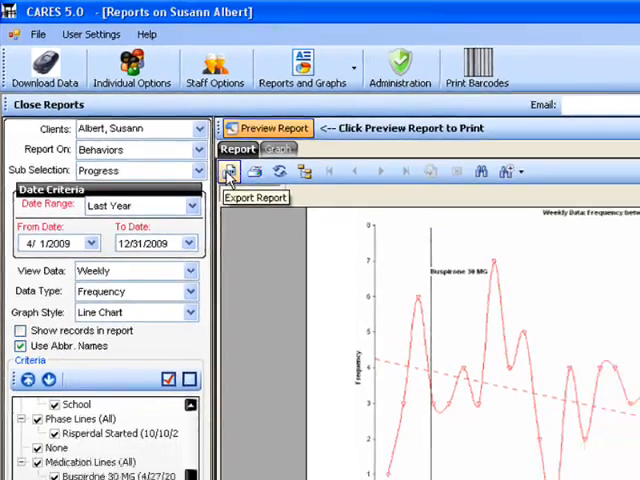
left_click(230, 171)
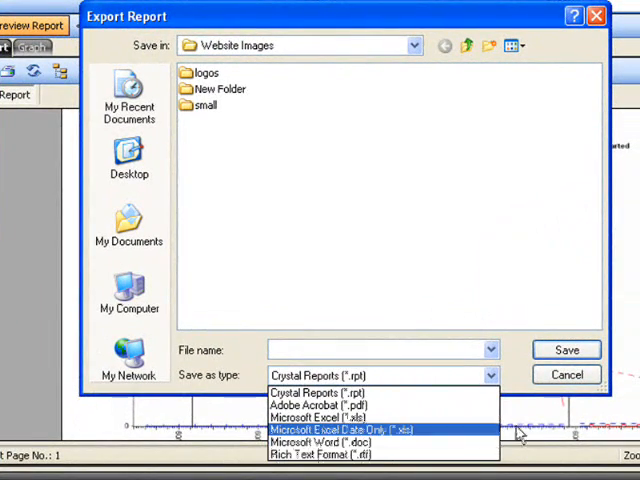
left_click(566, 374)
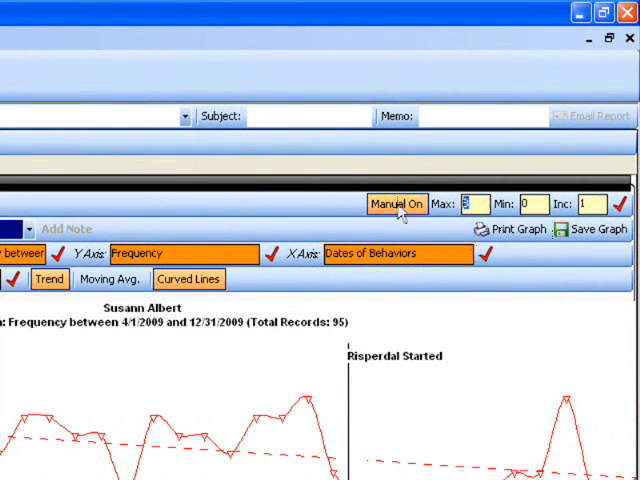
mouse_move(405, 235)
type("2")
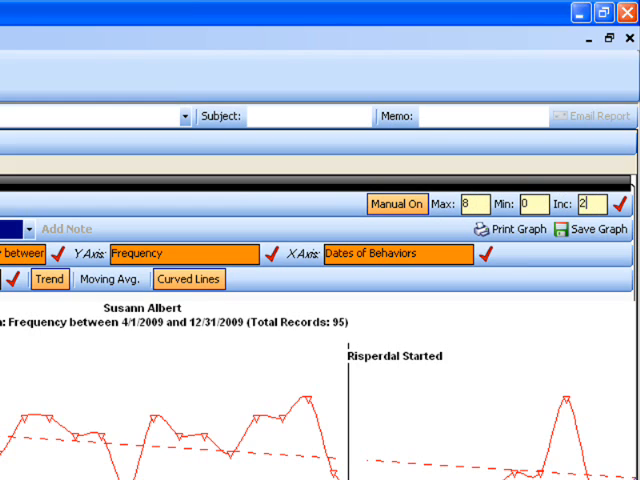
Apply a manual frequency axis: max 8, min 0, increment 2
left_click(626, 204)
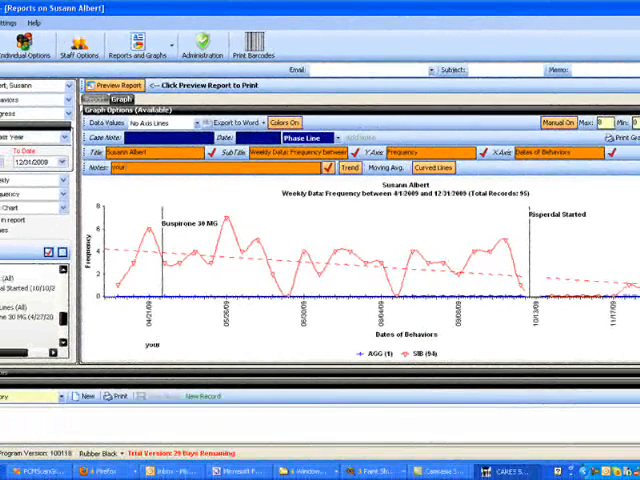
Enter 'your own notes' and save the monthly notes with '- 1' appended to the name
type("your own notes")
left_click(320, 425)
type("here is my monthly notes")
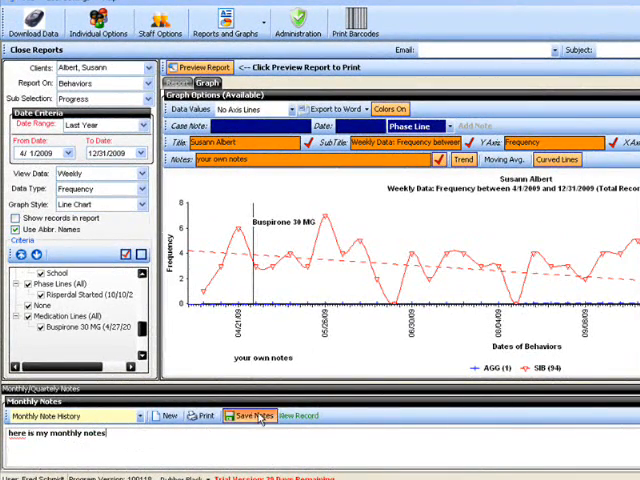
left_click(252, 416)
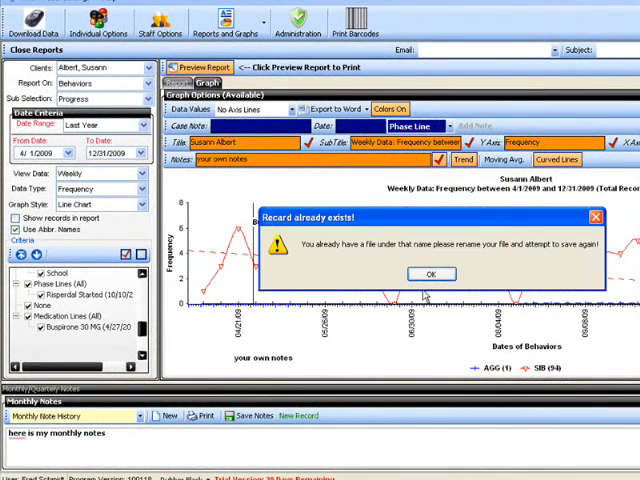
left_click(431, 274)
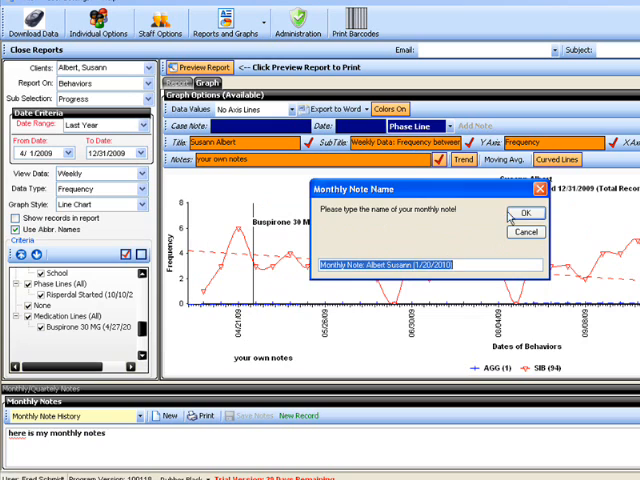
left_click(420, 264)
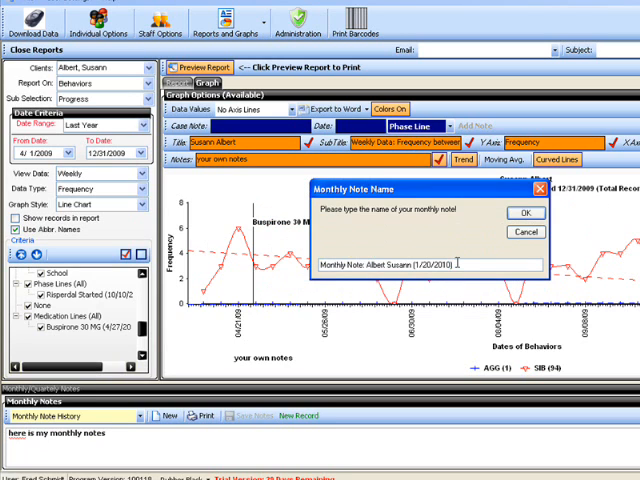
type("- 1")
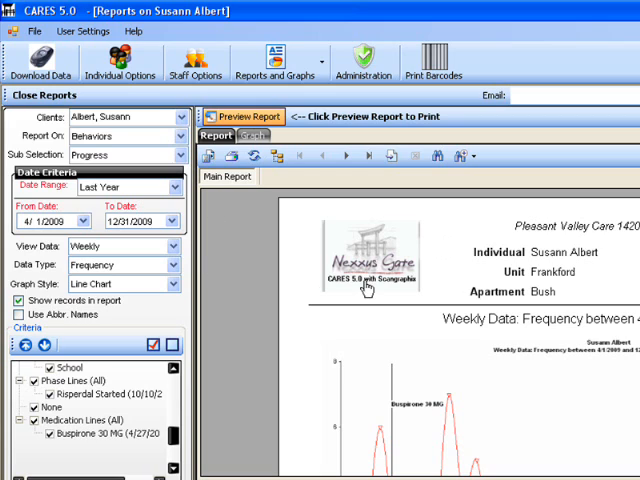
mouse_move(380, 277)
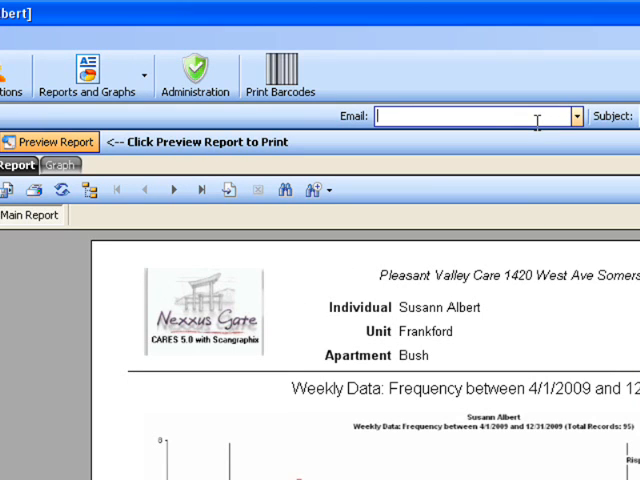
mouse_move(487, 114)
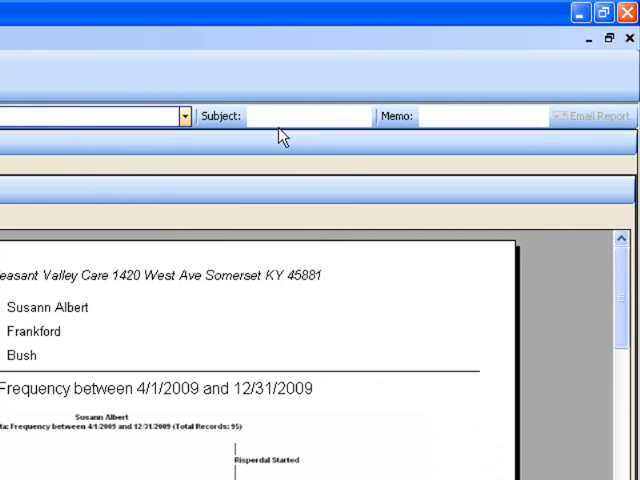
mouse_move(420, 132)
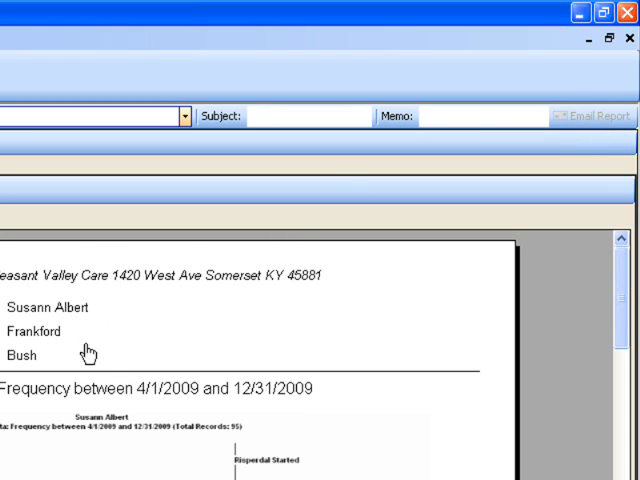
mouse_move(596, 116)
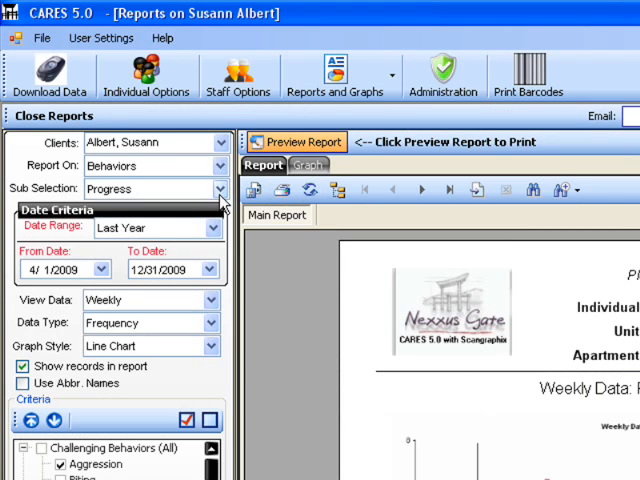
left_click(213, 189)
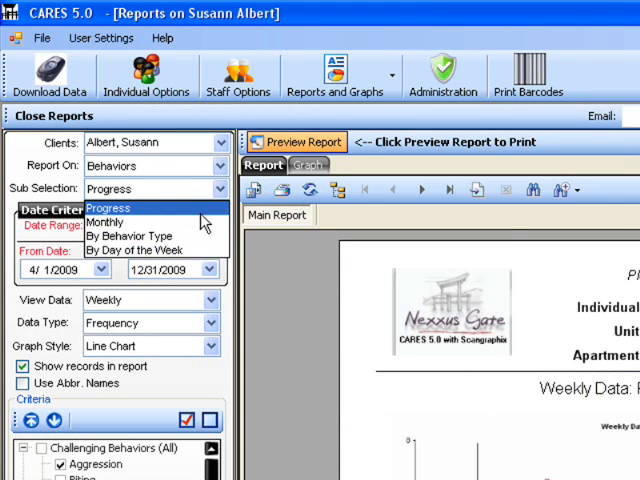
left_click(106, 222)
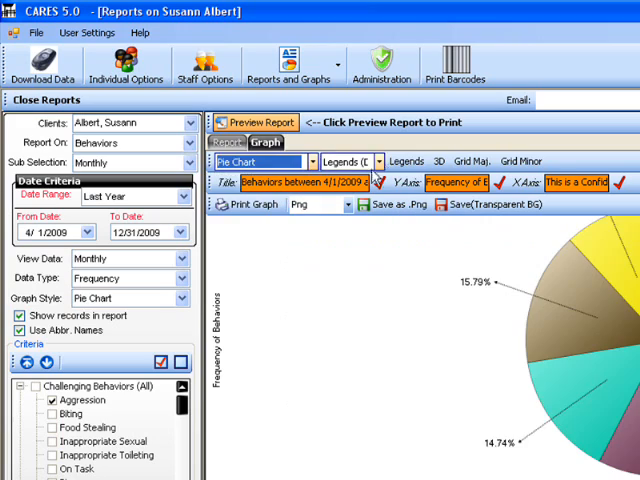
left_click(378, 161)
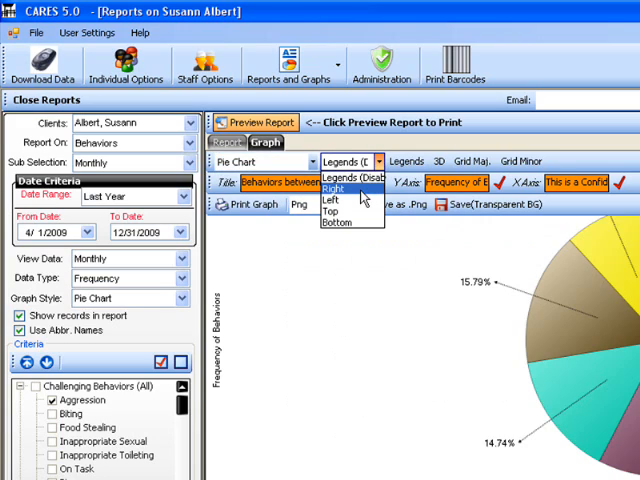
left_click(333, 189)
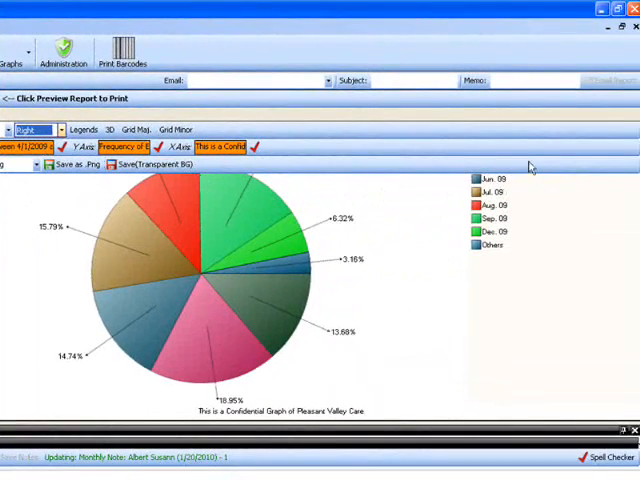